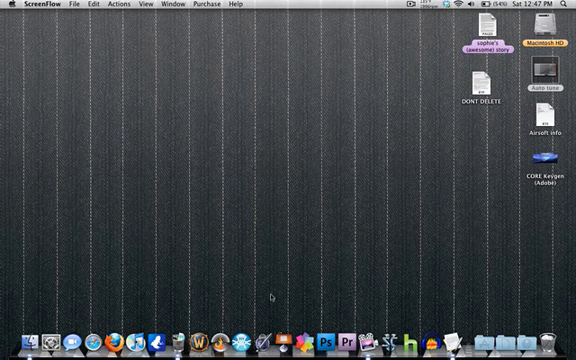
pyautogui.moveTo(342, 315)
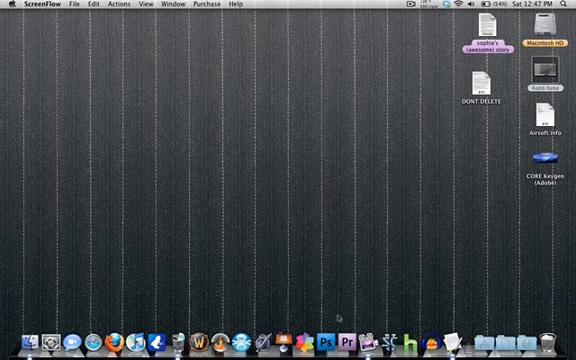
pyautogui.moveTo(424, 221)
pyautogui.write('gara')
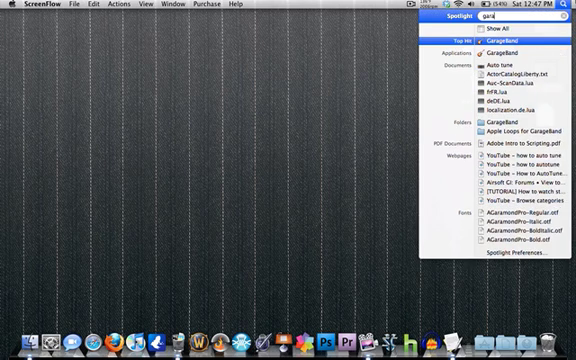
# Launch GarageBand from the Spotlight search results for "gara"
pyautogui.click(487, 46)
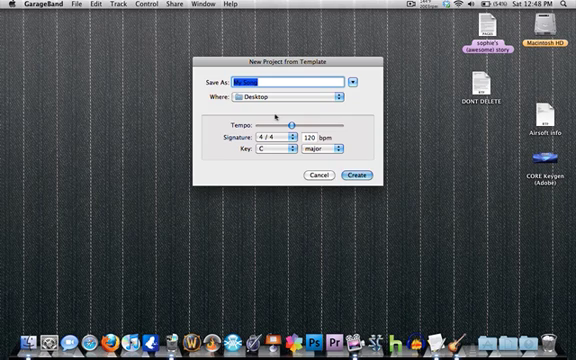
# Enter "JOshes" as the new project's name, saving to the Desktop
pyautogui.write('JOshes')
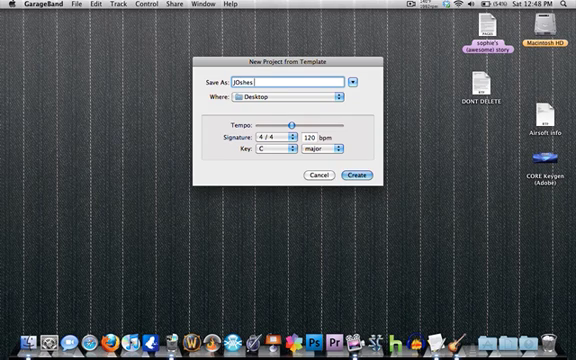